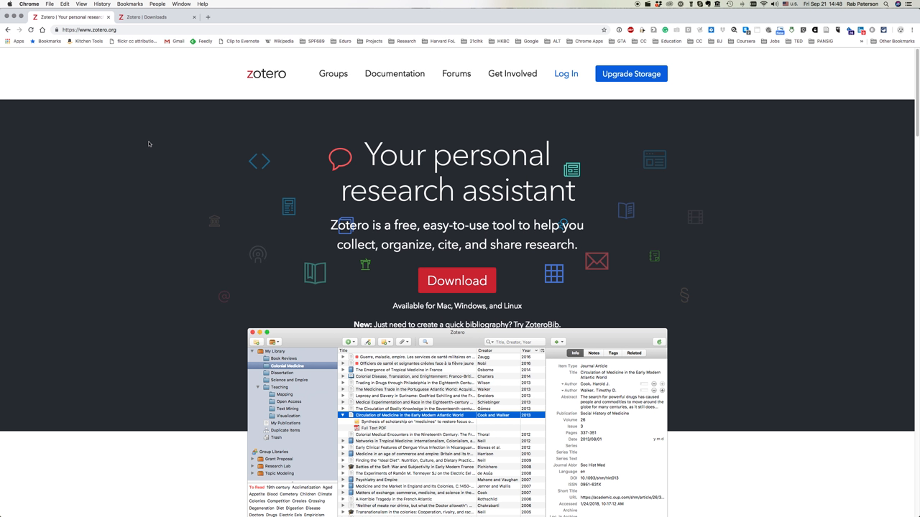
{"action": "mouse_move", "coordinate": [457, 280]}
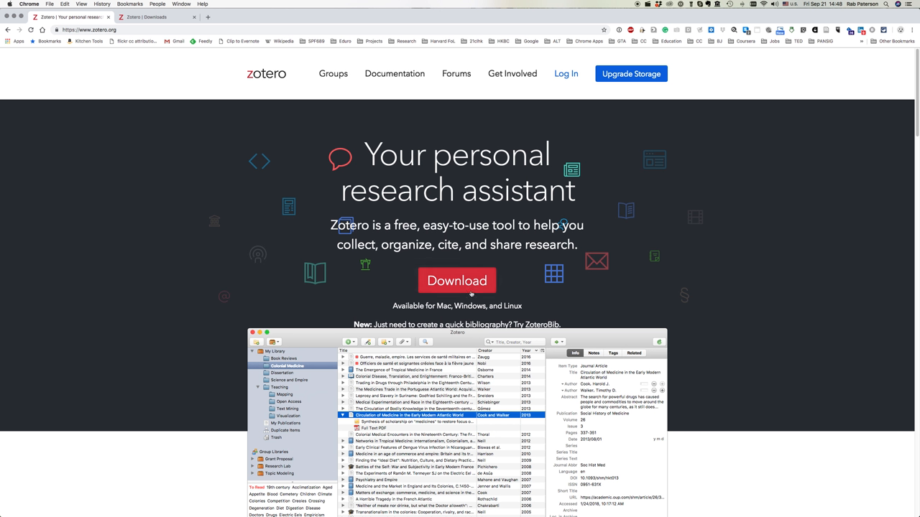
{"action": "mouse_move", "coordinate": [457, 280]}
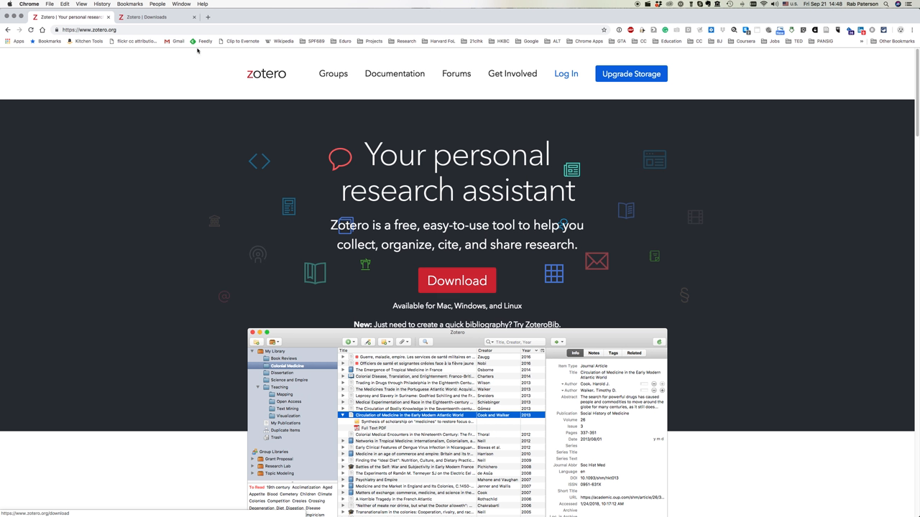
Show the zotero.org Downloads page listing Zotero 5.0 for Mac and the Chrome Connector.
{"action": "left_click", "coordinate": [458, 280]}
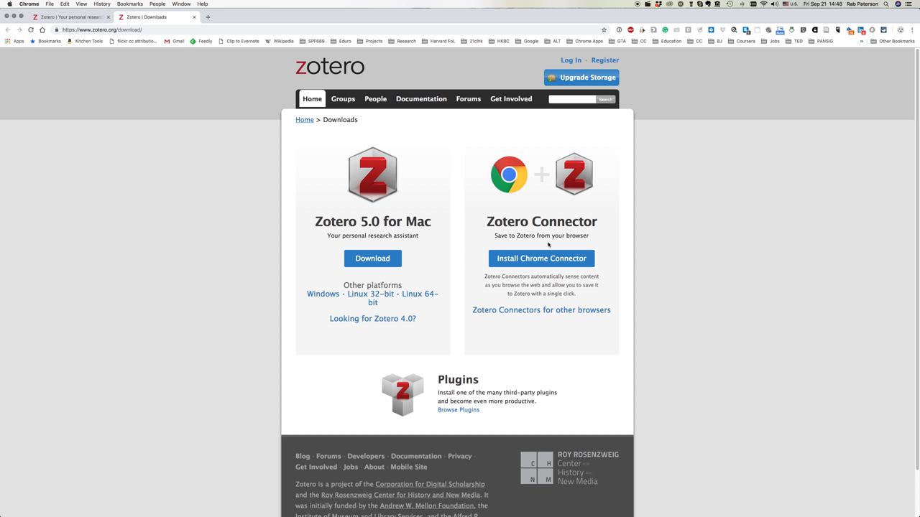
{"action": "mouse_move", "coordinate": [451, 241]}
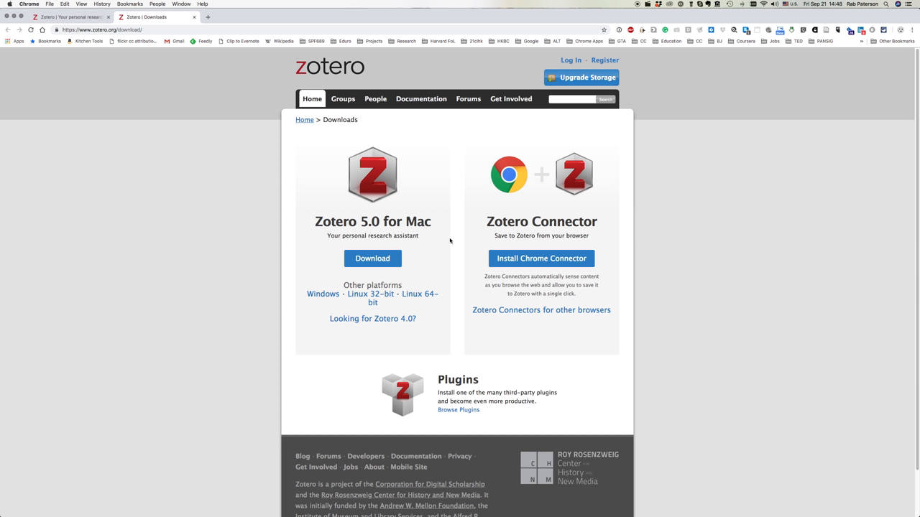
{"action": "mouse_move", "coordinate": [410, 225]}
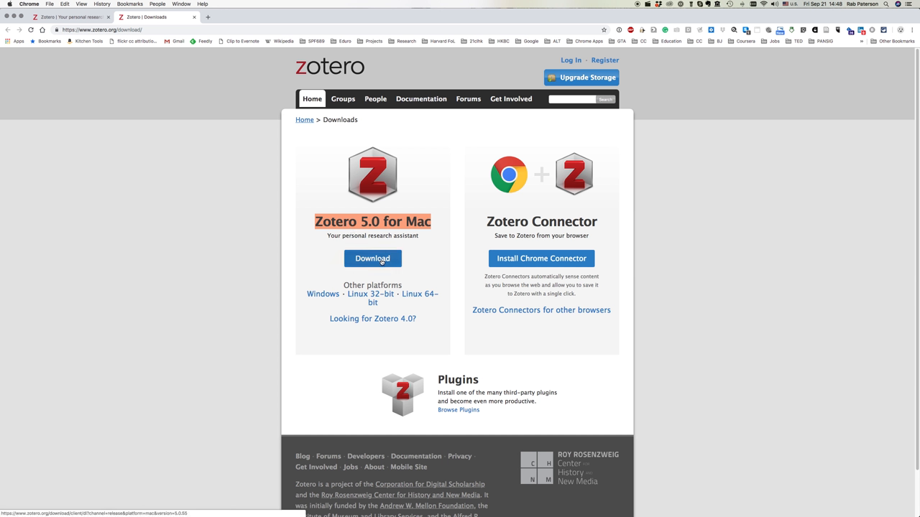
{"action": "mouse_move", "coordinate": [370, 295]}
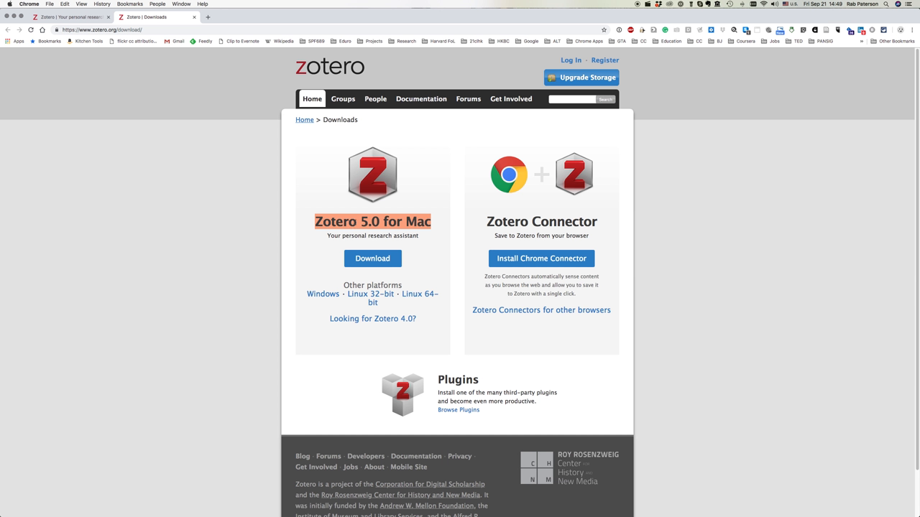
{"action": "mouse_move", "coordinate": [481, 230]}
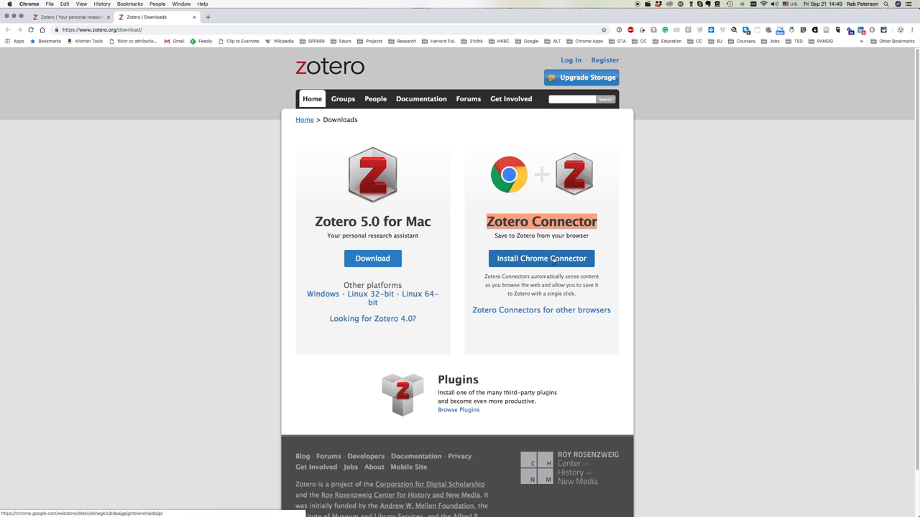
{"action": "mouse_move", "coordinate": [535, 291]}
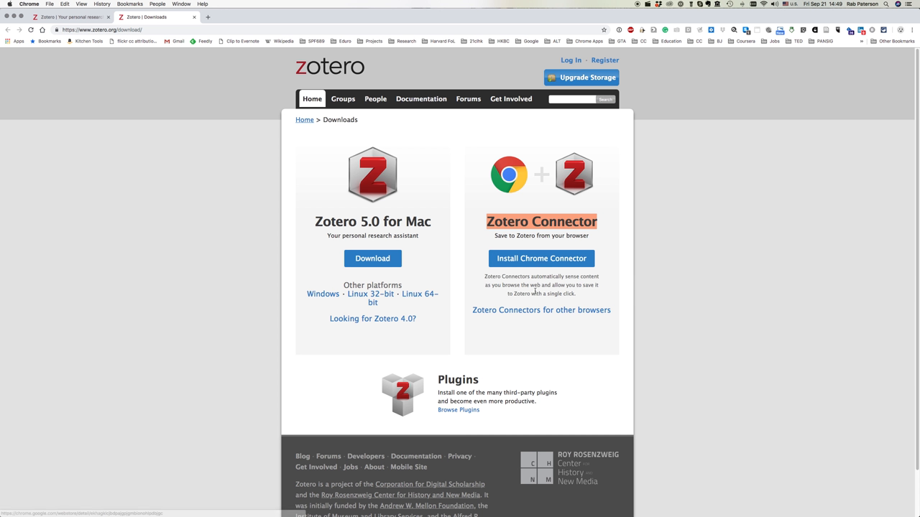
{"action": "mouse_move", "coordinate": [434, 399]}
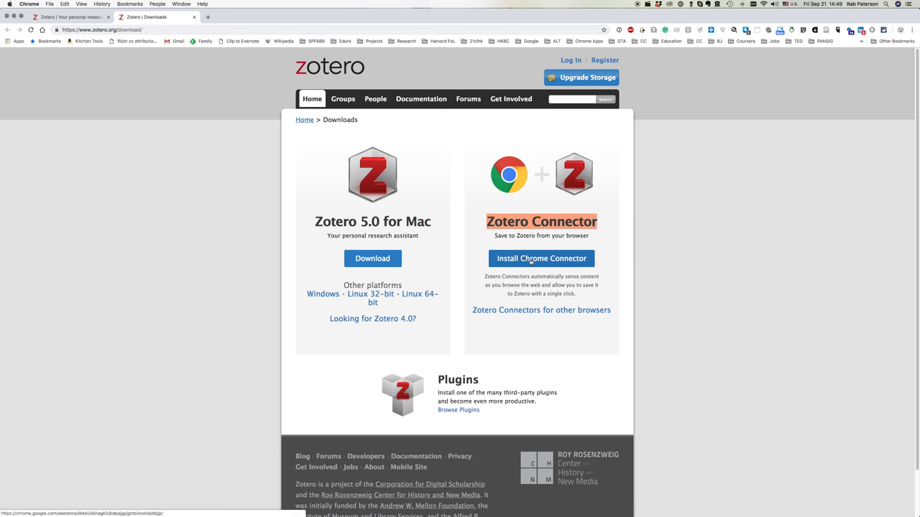
{"action": "left_click", "coordinate": [541, 258]}
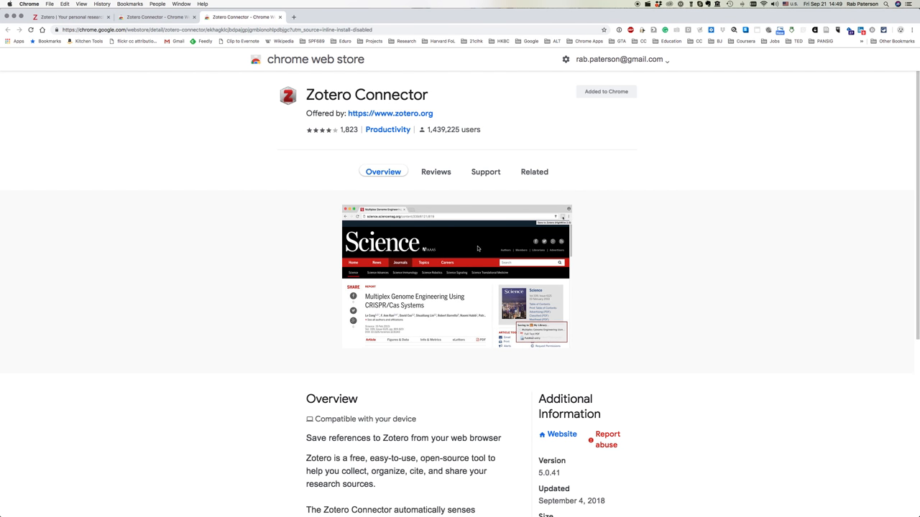
{"action": "mouse_move", "coordinate": [563, 89]}
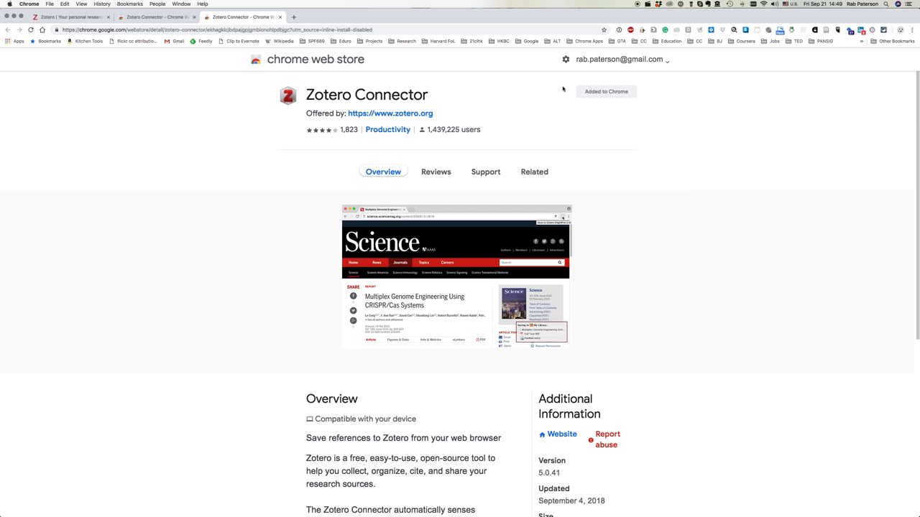
{"action": "mouse_move", "coordinate": [614, 99]}
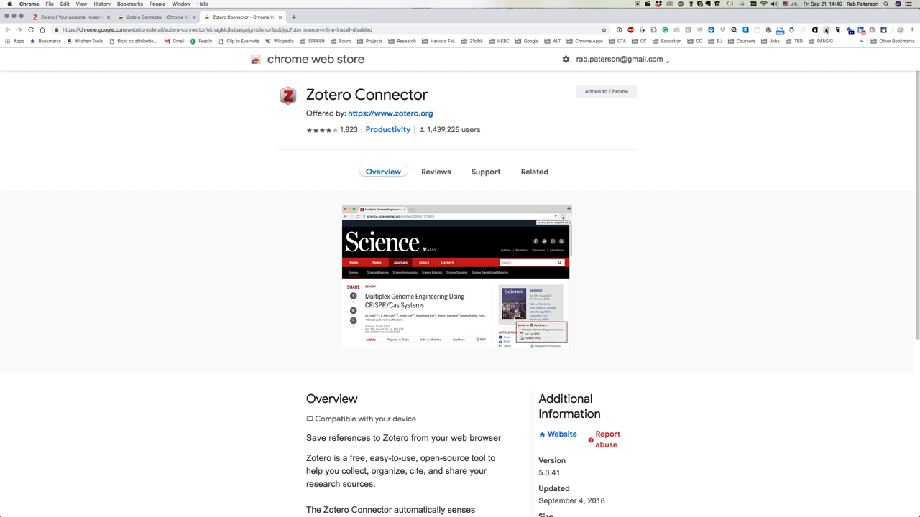
{"action": "mouse_move", "coordinate": [825, 30]}
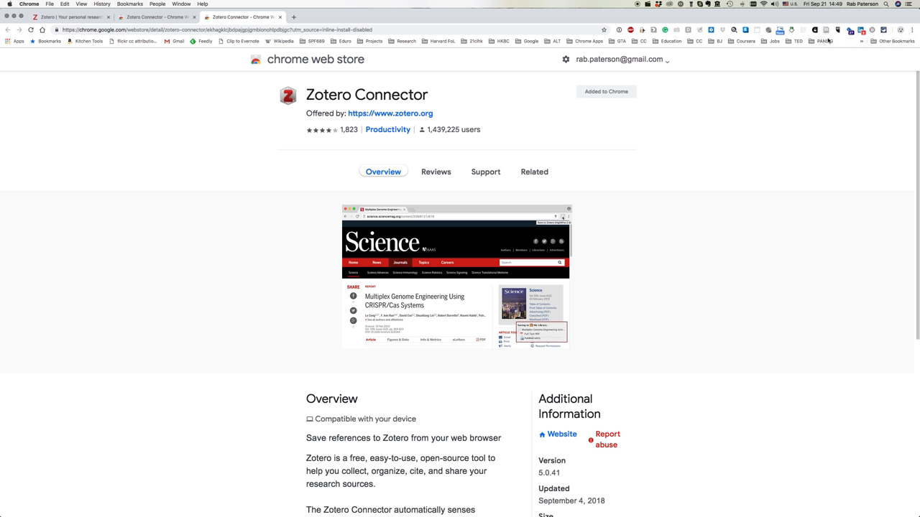
{"action": "mouse_move", "coordinate": [645, 77]}
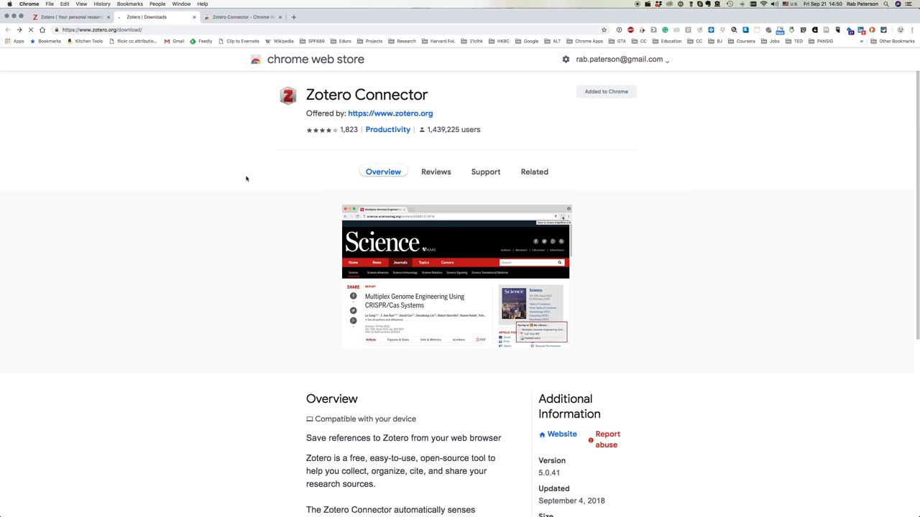
Return to the Zotero Downloads tab, leaving the Connector's Web Store listing open.
{"action": "left_click", "coordinate": [151, 17]}
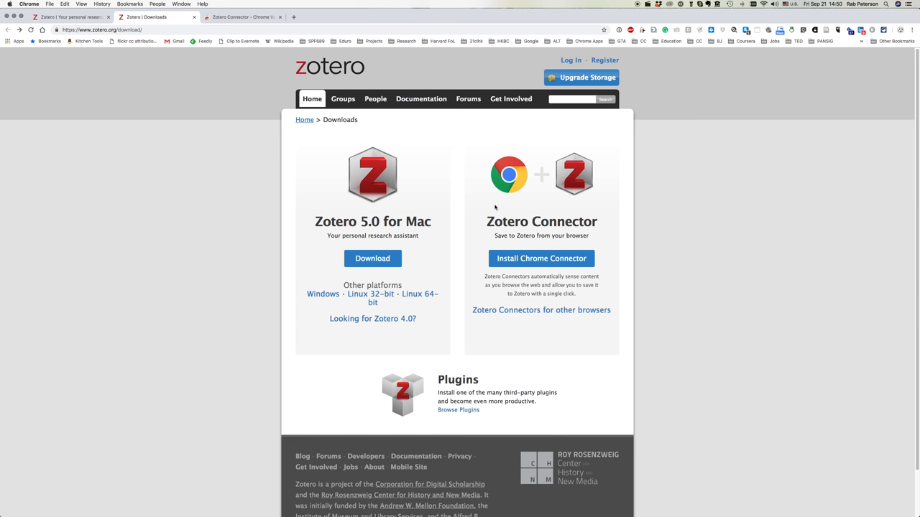
{"action": "mouse_move", "coordinate": [502, 208]}
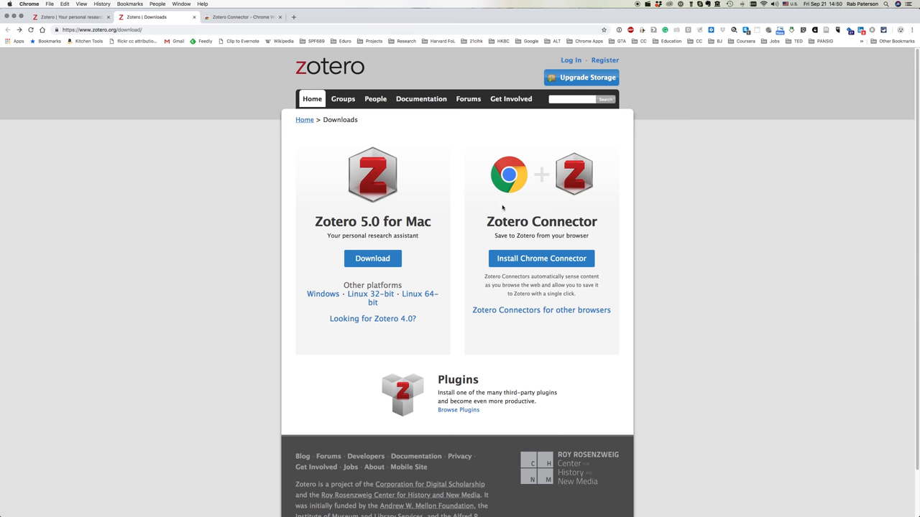
{"action": "mouse_move", "coordinate": [518, 271]}
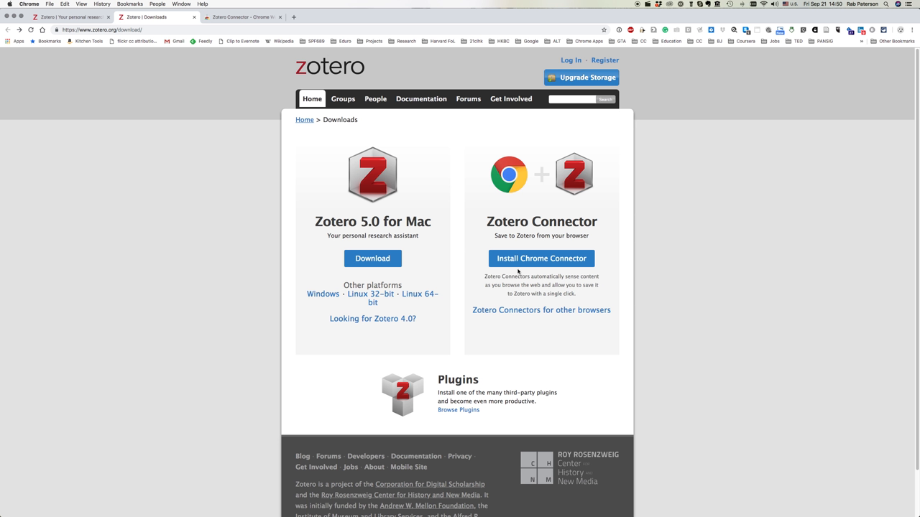